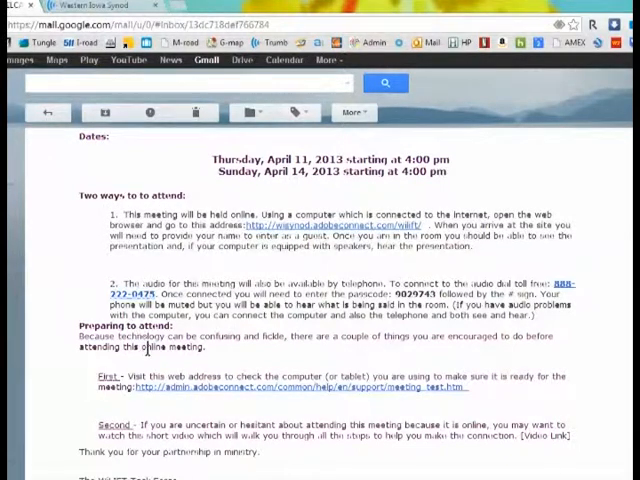
pyautogui.moveTo(92, 364)
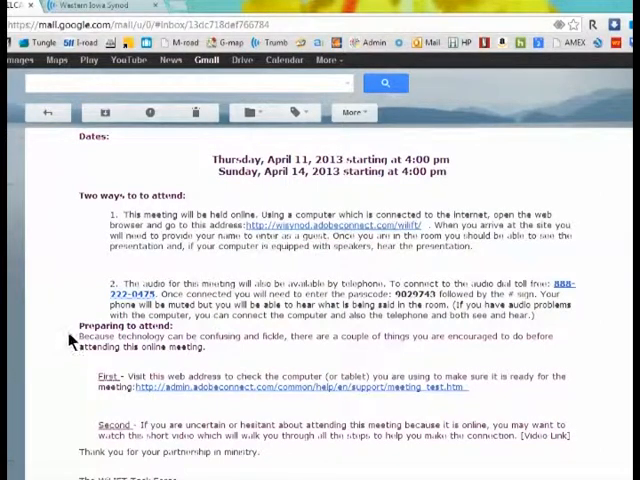
pyautogui.moveTo(144, 424)
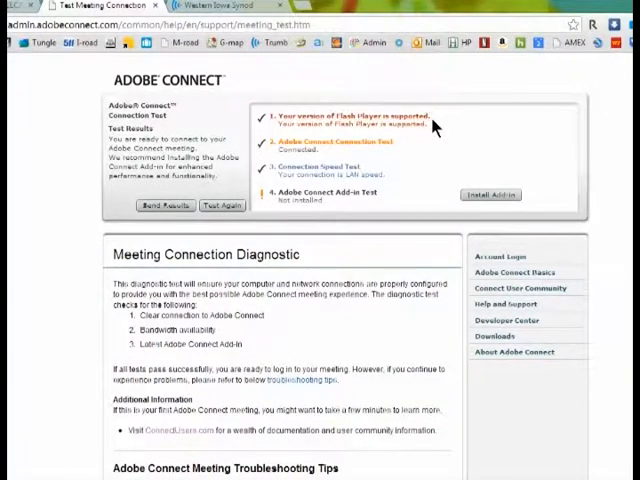
pyautogui.moveTo(396, 152)
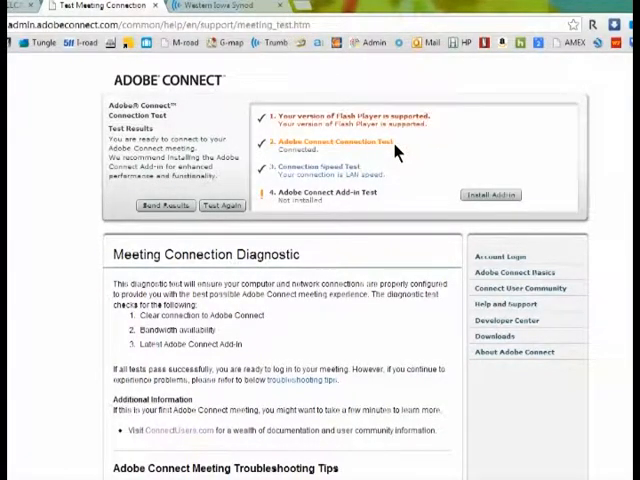
pyautogui.moveTo(392, 174)
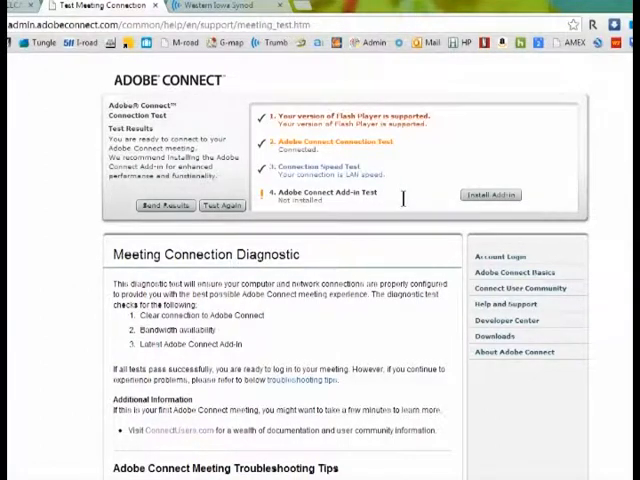
pyautogui.moveTo(400, 196)
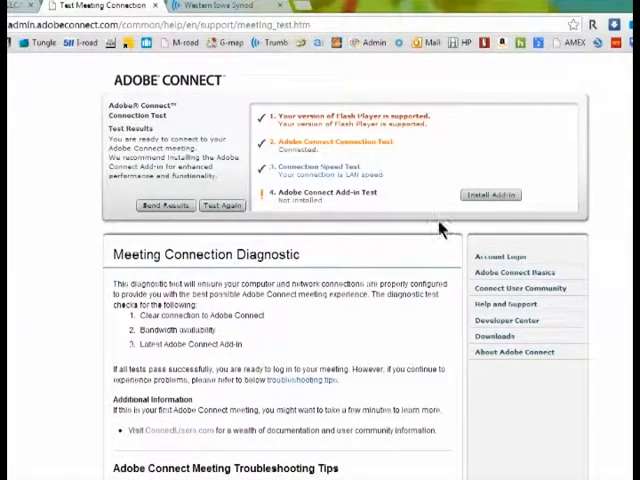
# - Scroll the diagnostic page down to the meeting troubleshooting tips and login-issue checklist
pyautogui.scroll(-3)
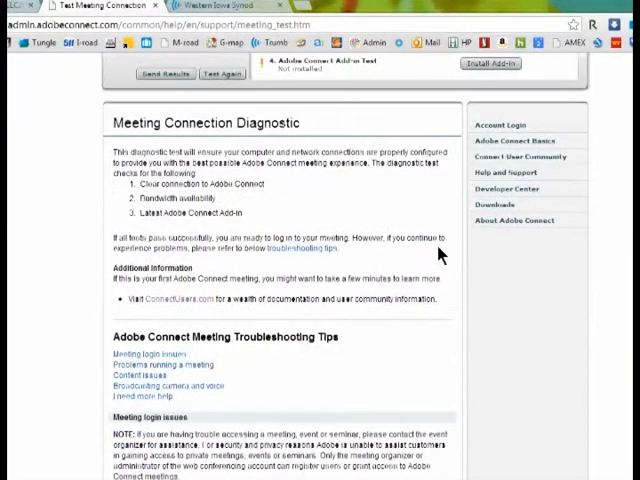
pyautogui.scroll(-3)
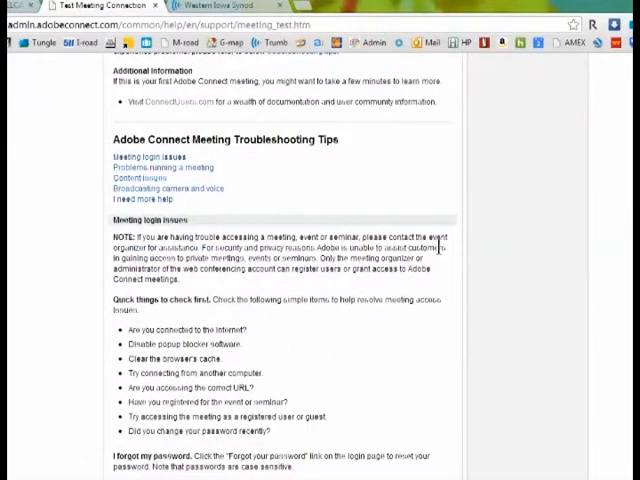
pyautogui.scroll(-3)
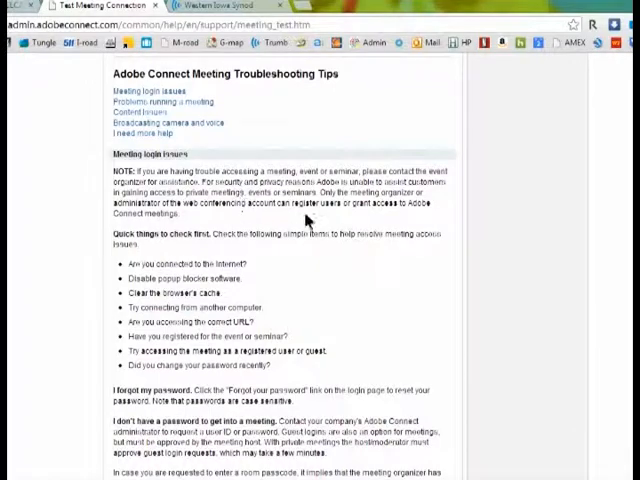
pyautogui.moveTo(476, 216)
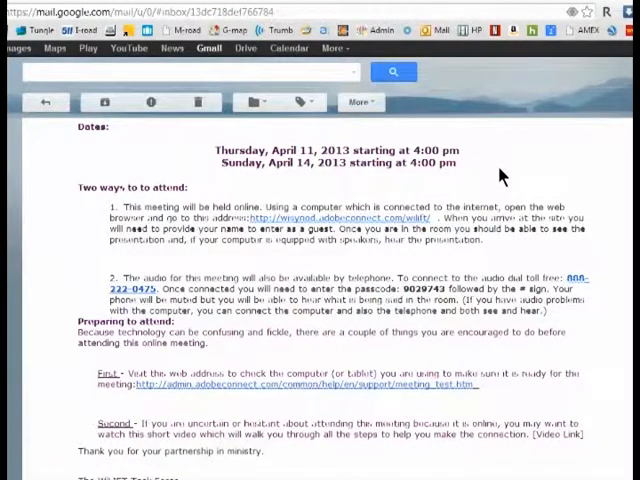
pyautogui.moveTo(508, 164)
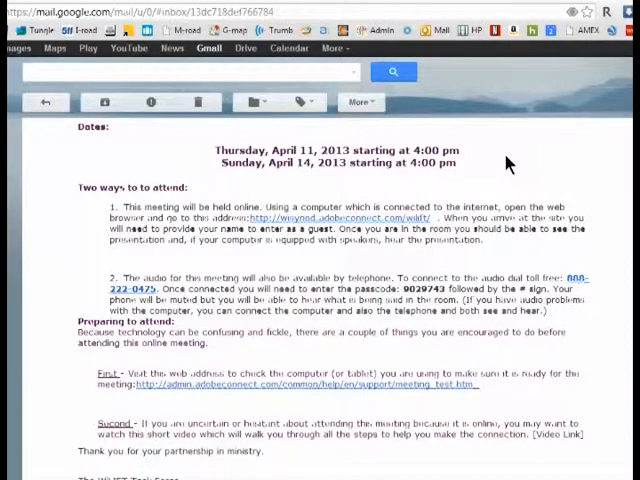
pyautogui.moveTo(352, 188)
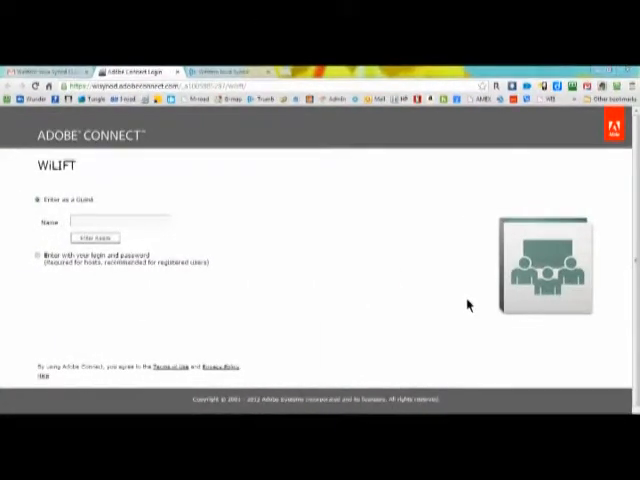
pyautogui.moveTo(220, 236)
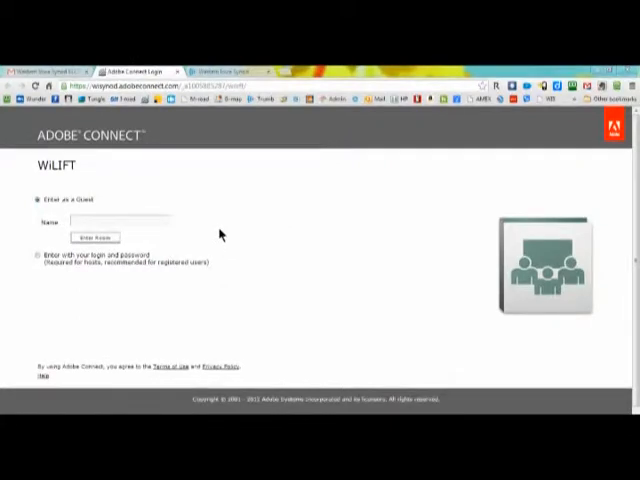
# - Enter as a guest named 'My Na', enter the room and accept the add-in prompt
pyautogui.click(116, 220)
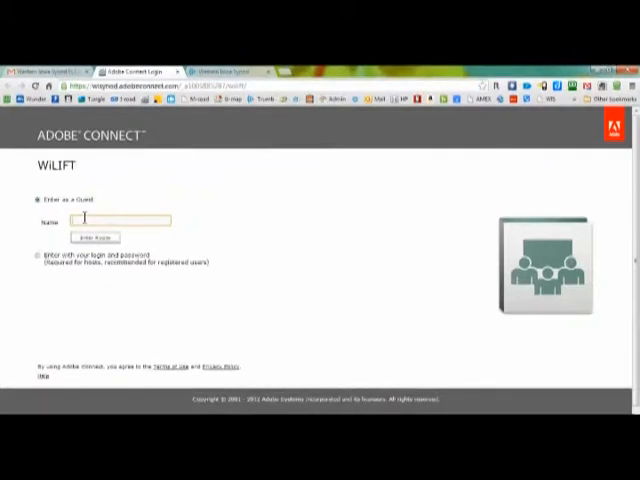
pyautogui.write('My Name here')
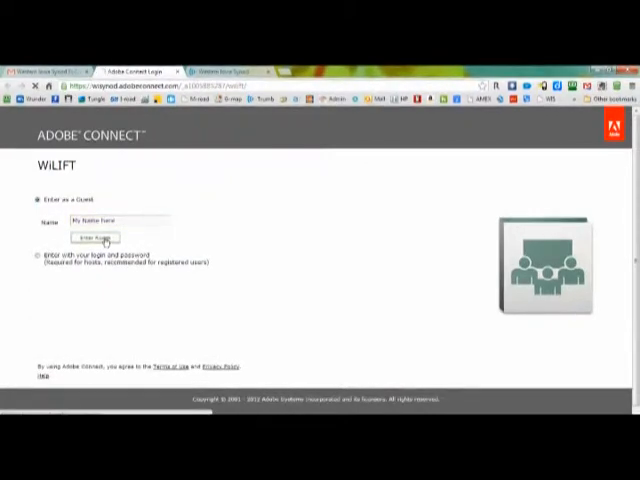
pyautogui.click(94, 238)
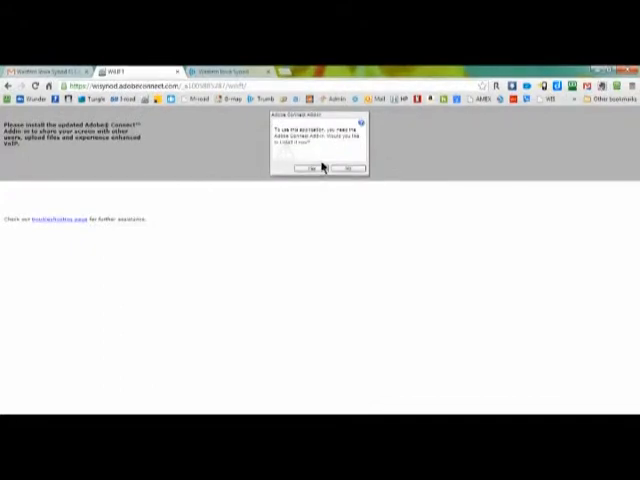
pyautogui.click(312, 166)
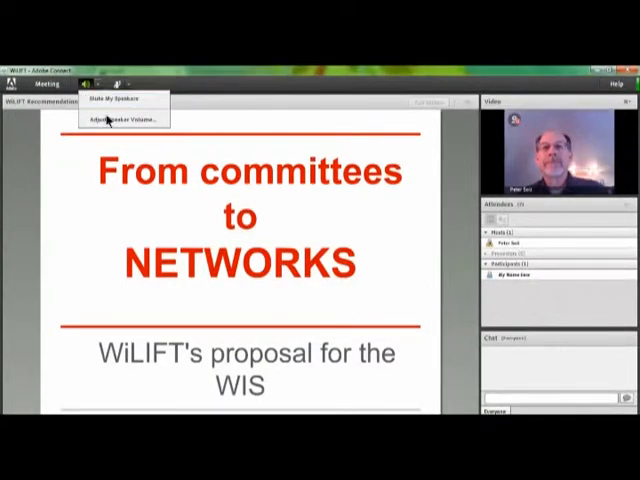
pyautogui.moveTo(118, 120)
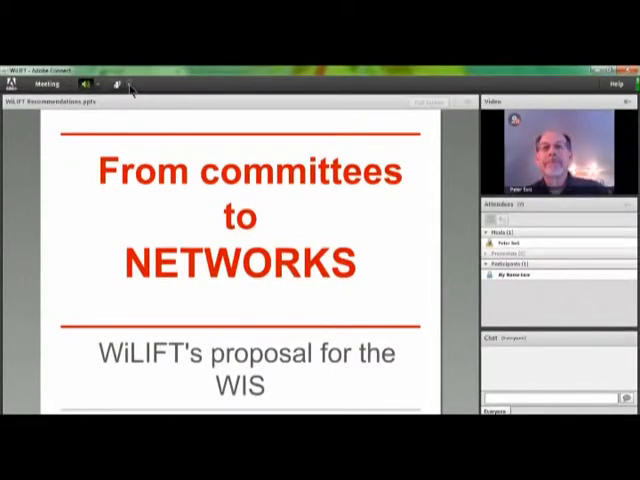
# - Show the meeting status menu with raise-hand and agree options
pyautogui.click(120, 84)
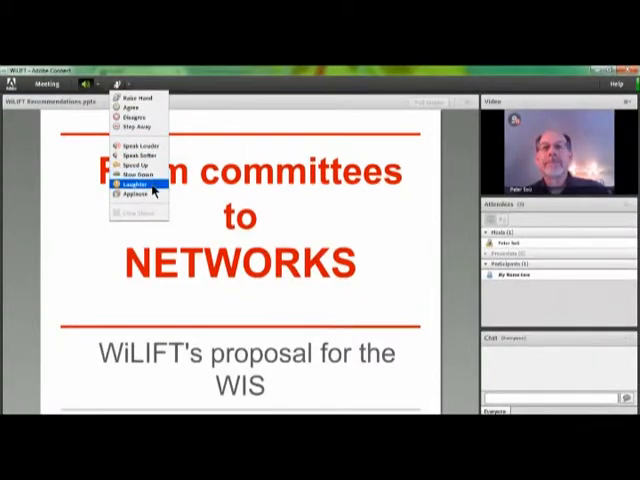
pyautogui.moveTo(136, 164)
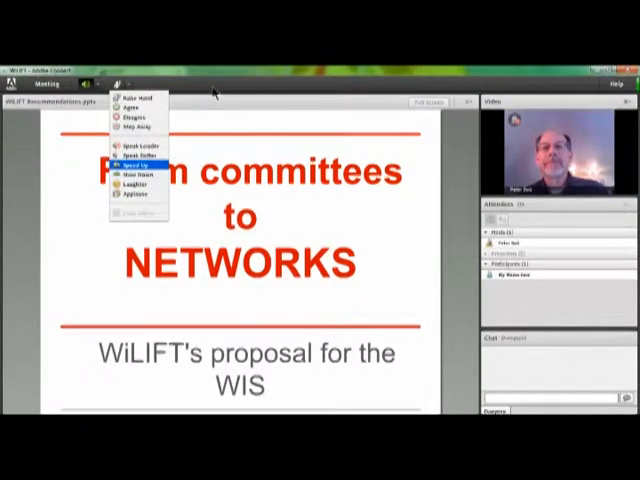